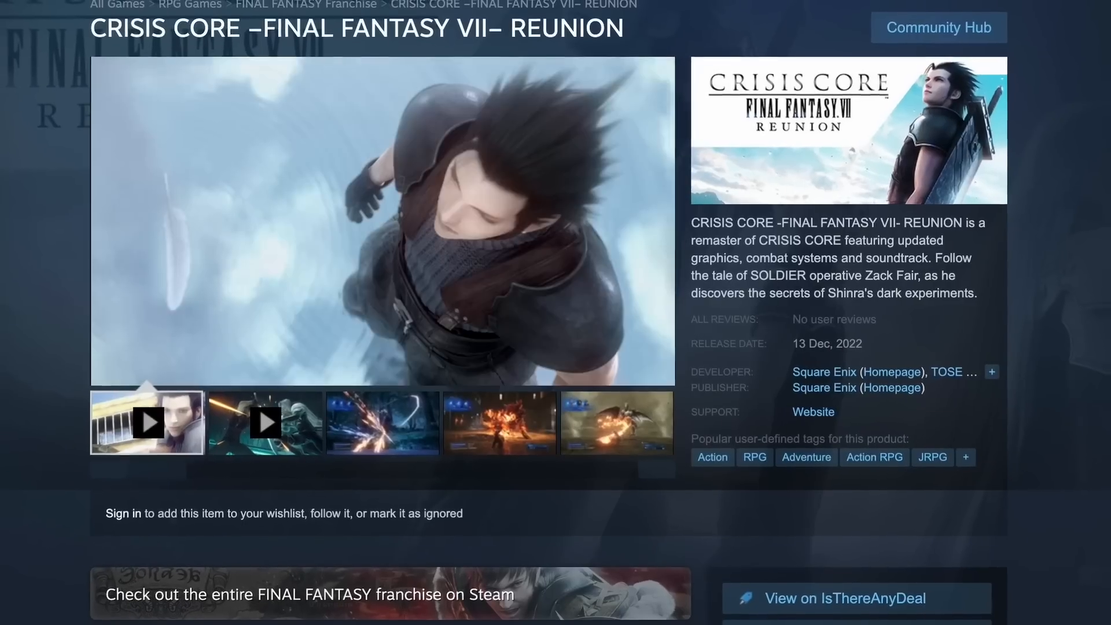
{"action": "scroll", "scroll_direction": "down", "scroll_amount": 3}
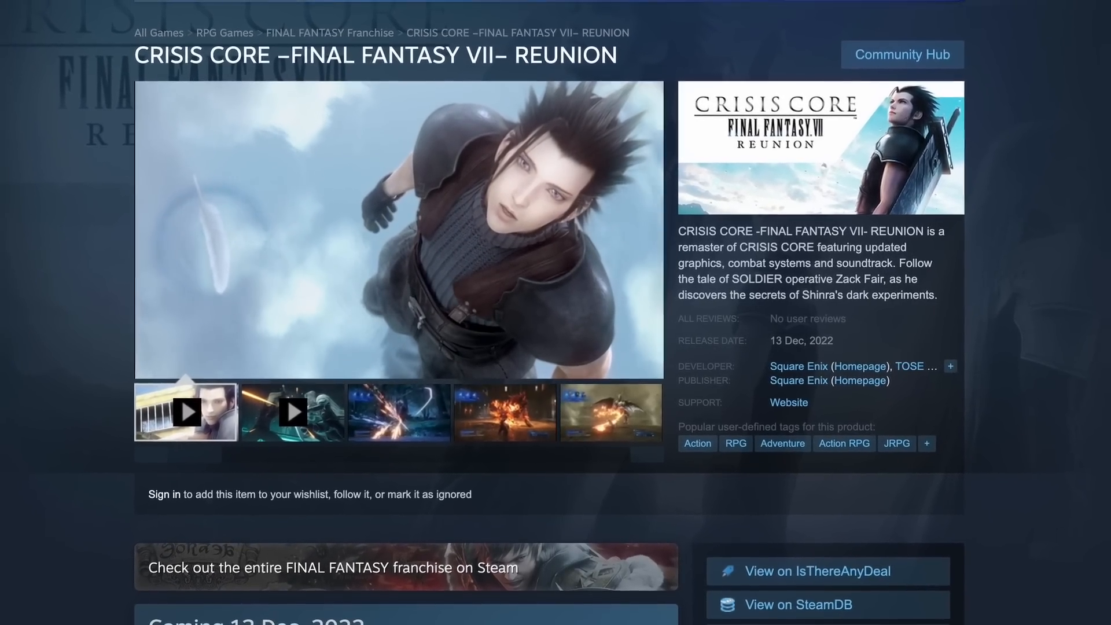
{"action": "scroll", "scroll_direction": "up", "scroll_amount": 3}
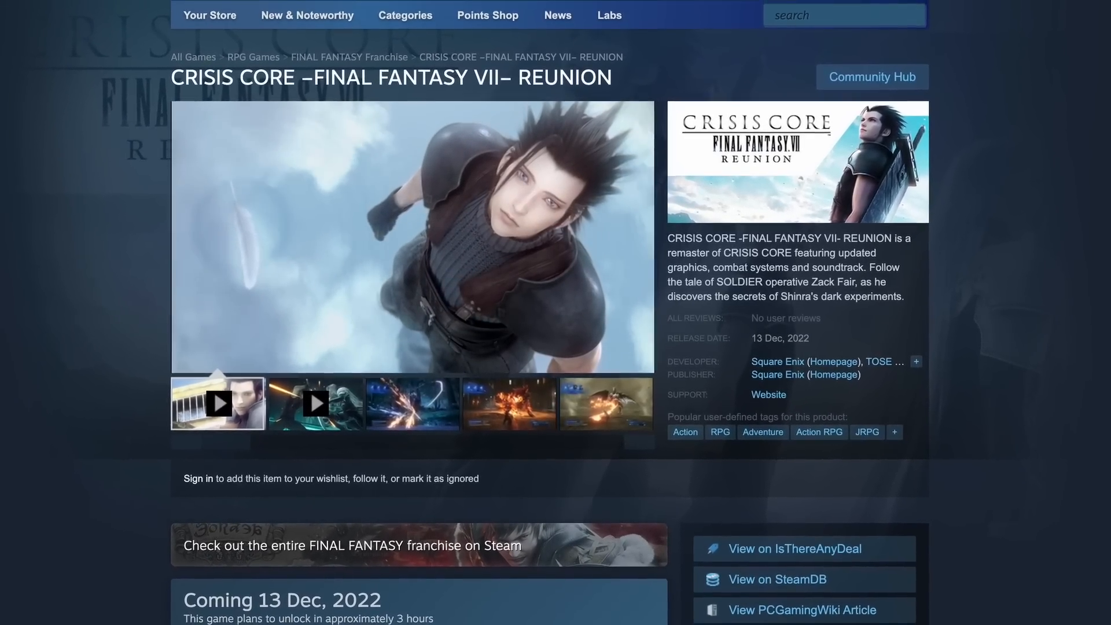